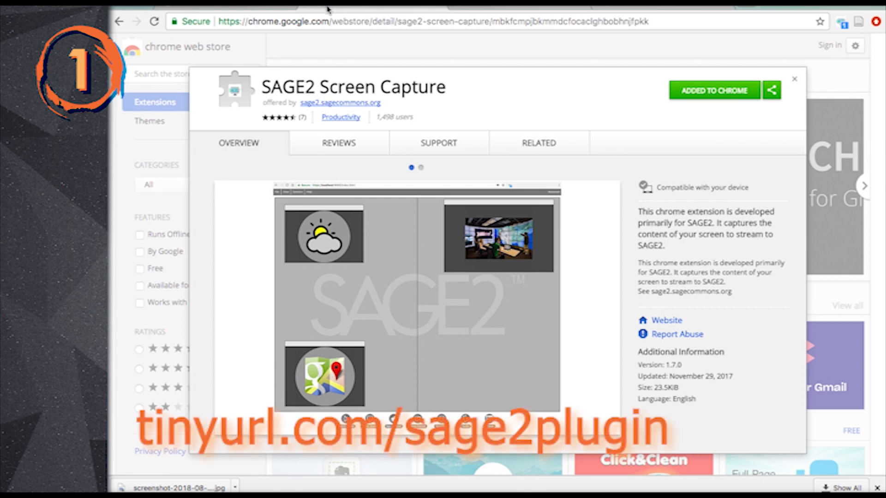
mouse_move(410, 155)
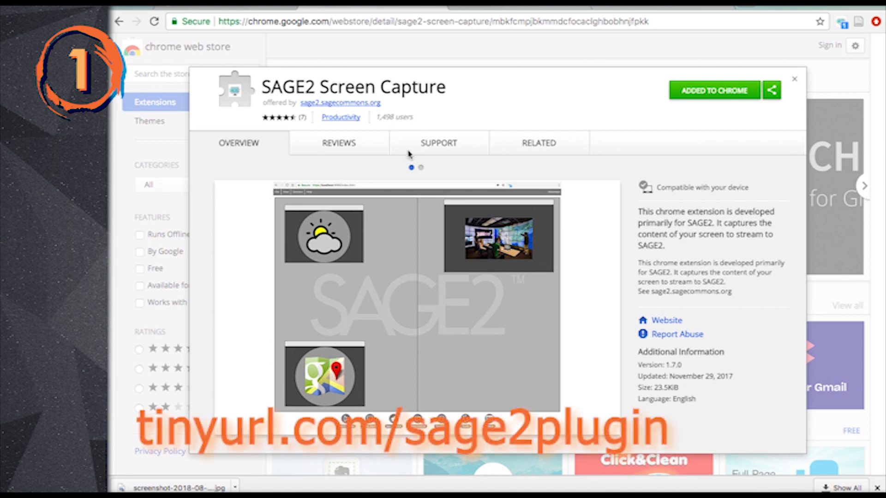
mouse_move(357, 194)
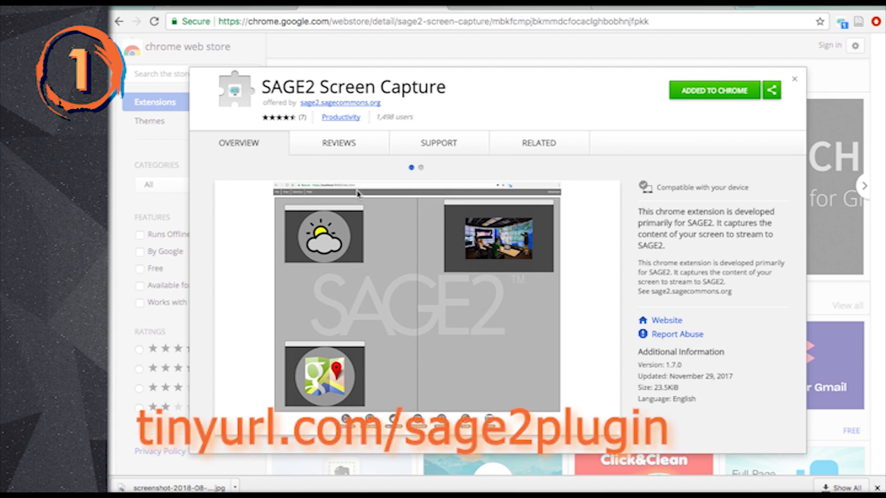
mouse_move(391, 252)
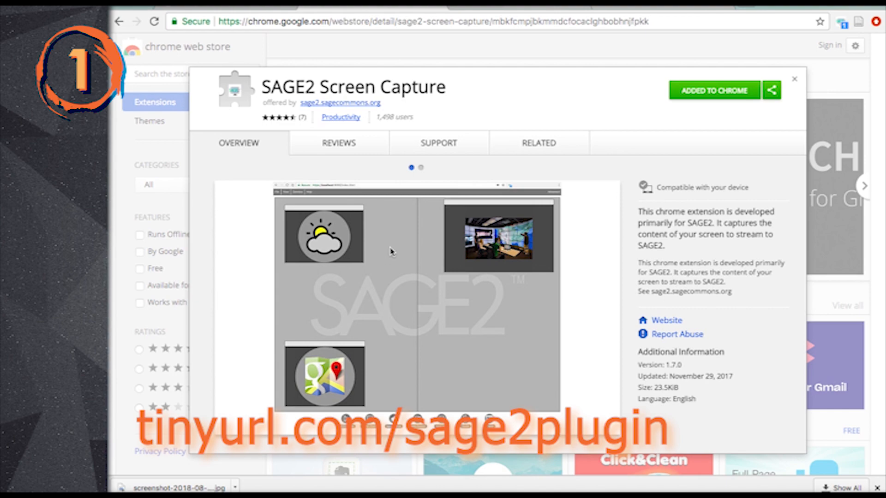
Enter the cyber.manoa.hawaii.edu address and confirm pointer name NK in View > Settings
type("https://cyber.manoa.hawaii.edu/index.html")
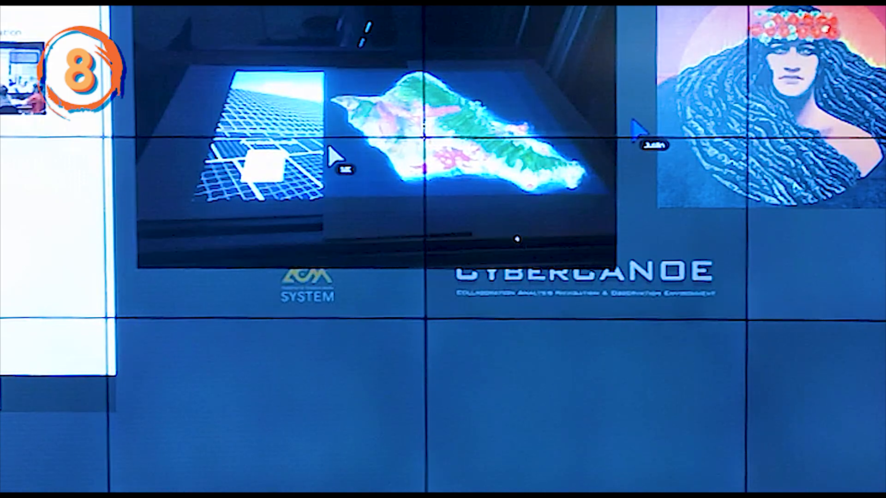
left_click(47, 20)
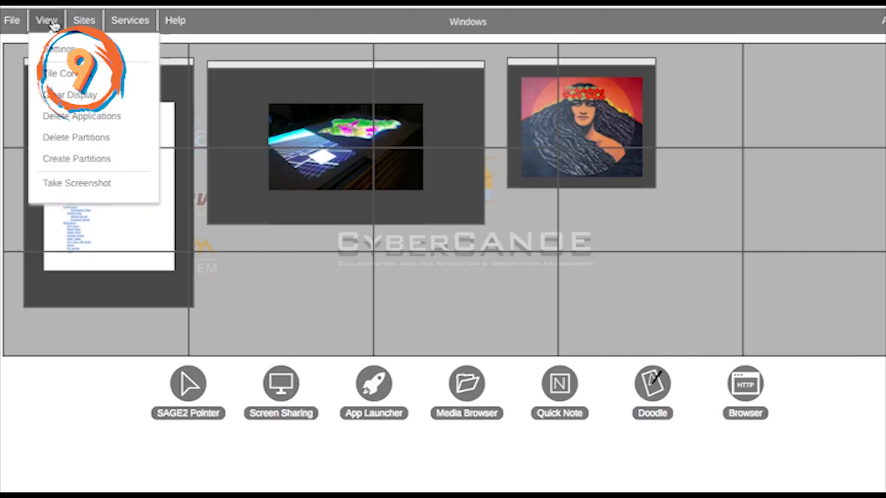
left_click(60, 50)
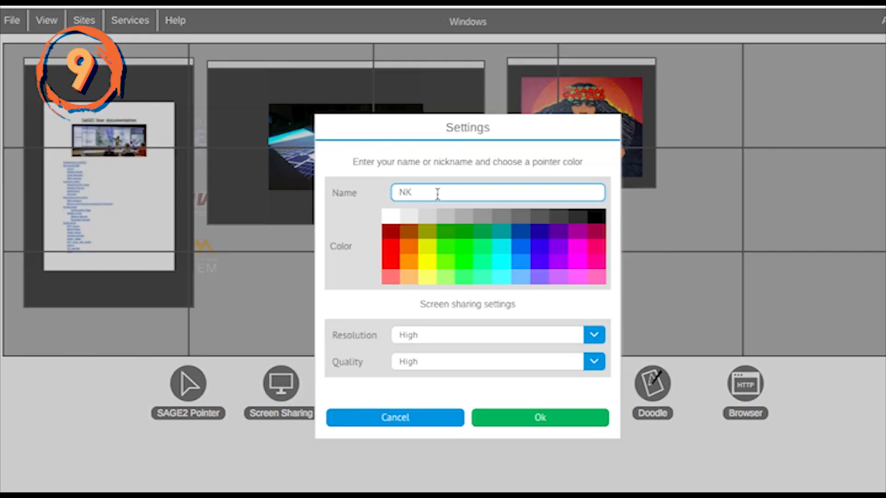
left_click(538, 418)
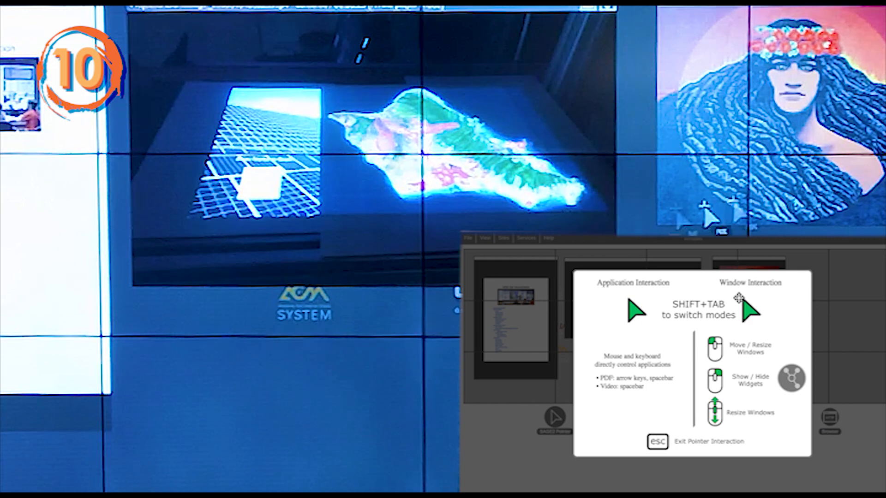
mouse_move(559, 211)
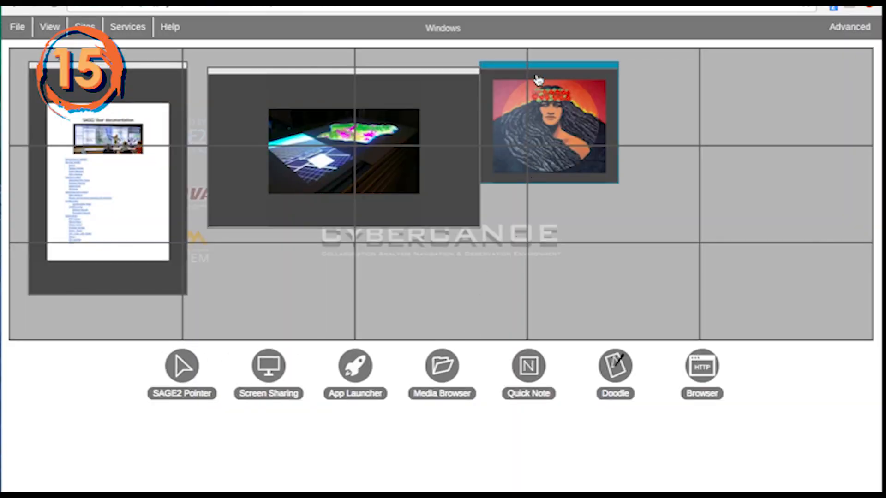
right_click(536, 78)
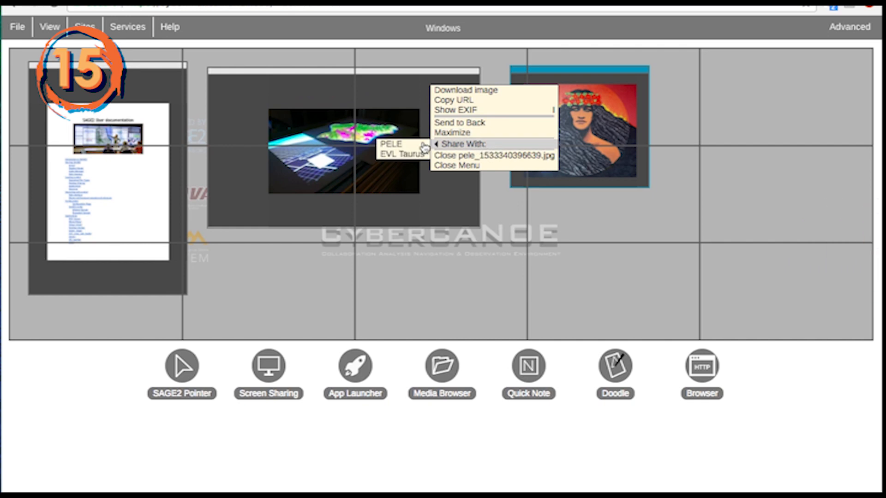
left_click(456, 165)
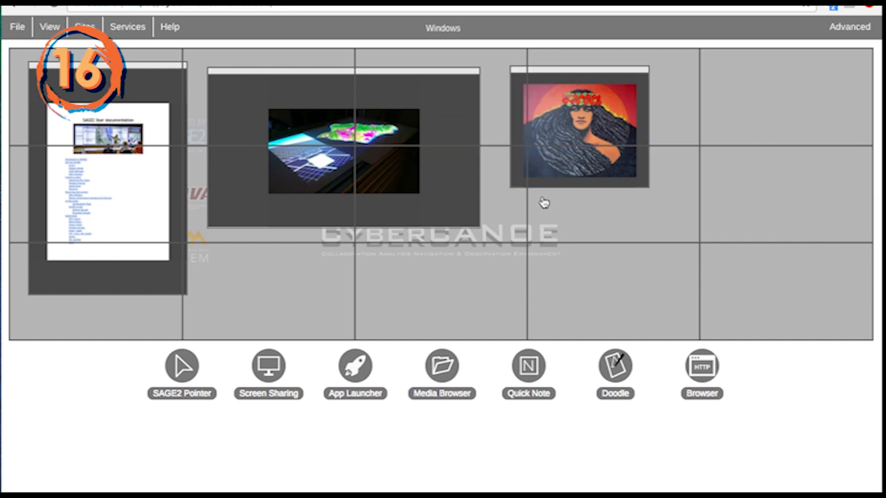
left_click(150, 202)
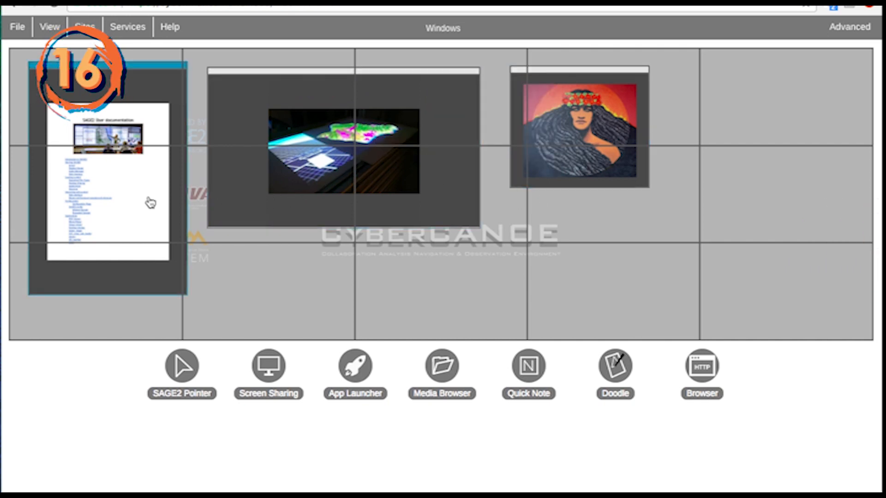
right_click(151, 202)
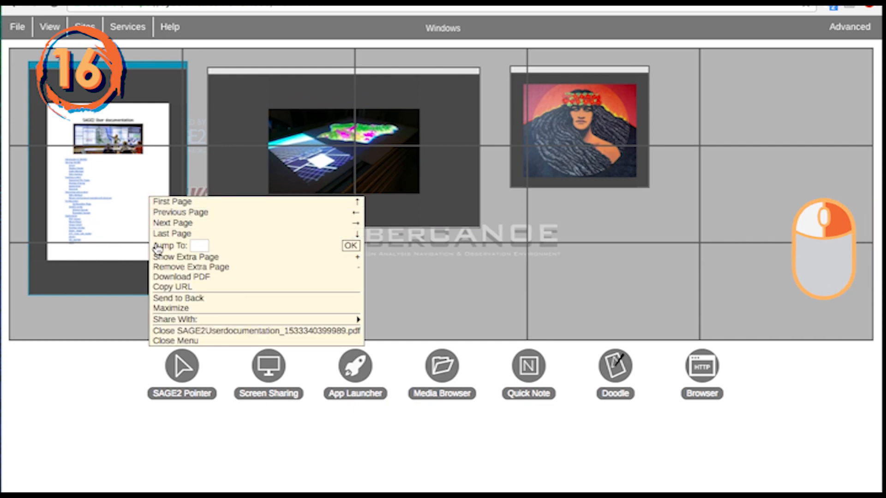
left_click(172, 309)
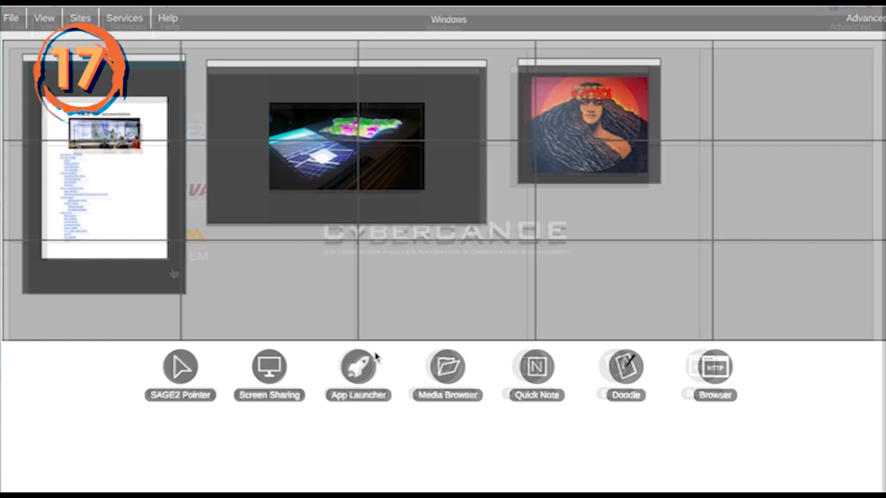
Open the Media Browser, scroll the file list, and show pele.jpg's options
left_click(446, 366)
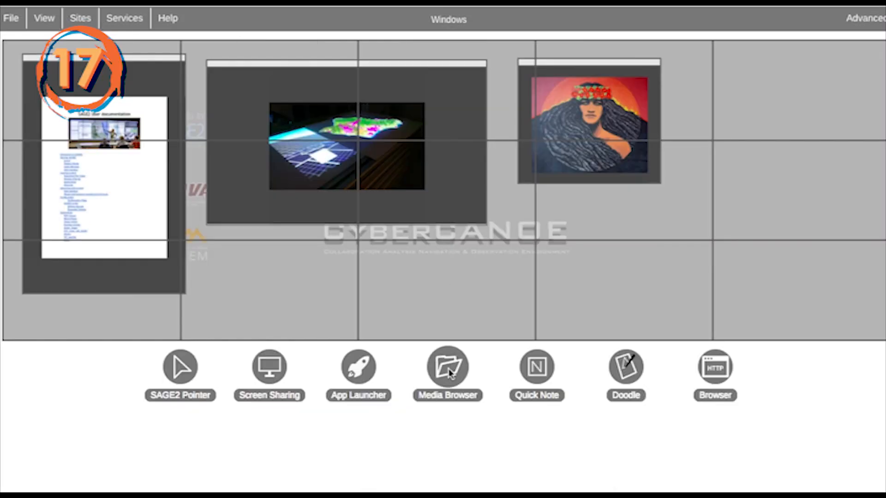
left_click(449, 366)
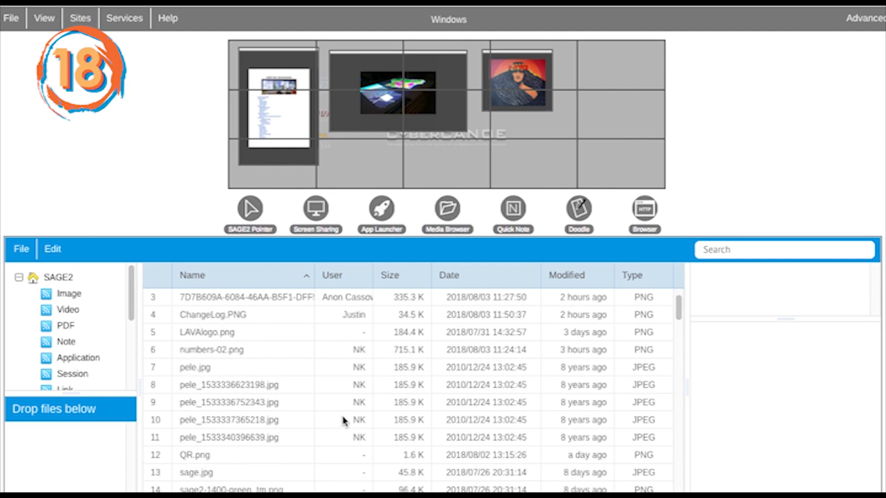
scroll("down", 3)
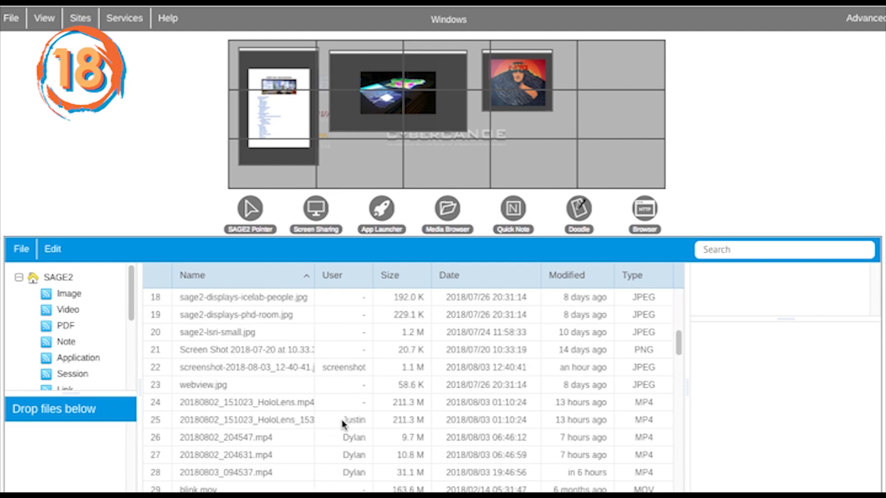
right_click(195, 365)
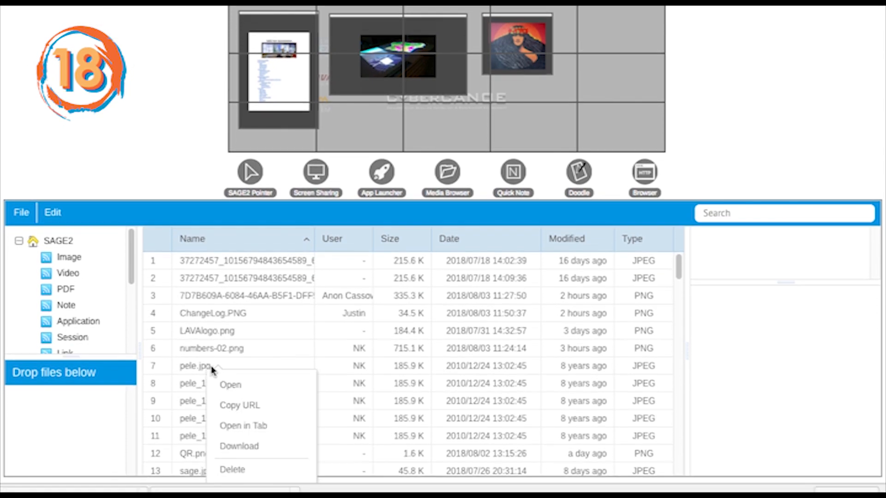
mouse_move(262, 446)
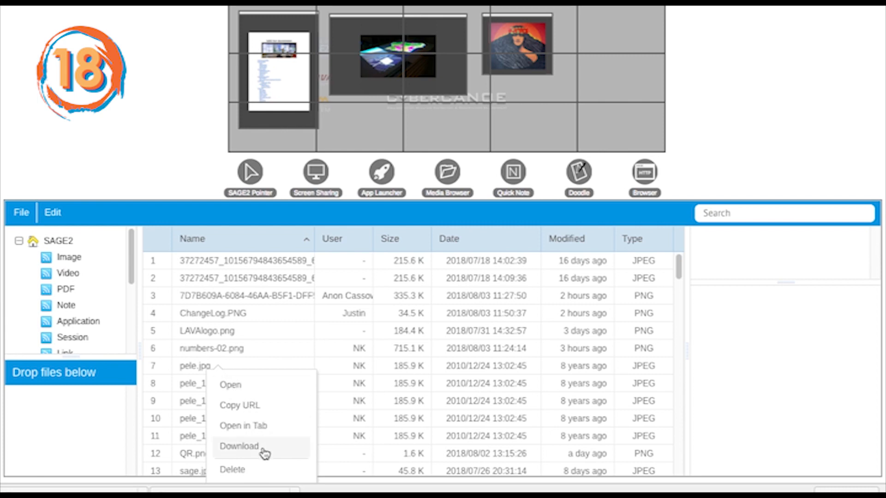
mouse_move(272, 431)
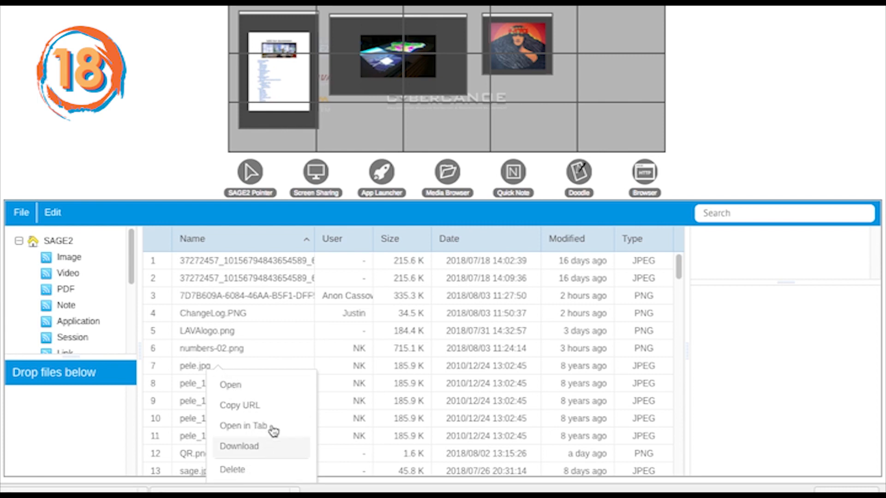
Preview pele.jpg, then filter the tree to Video files and saved Sessions
left_click(231, 385)
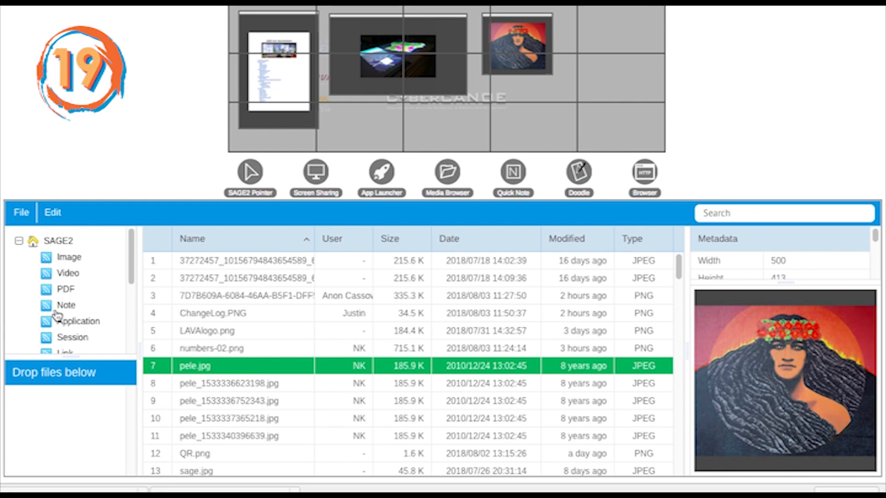
left_click(68, 272)
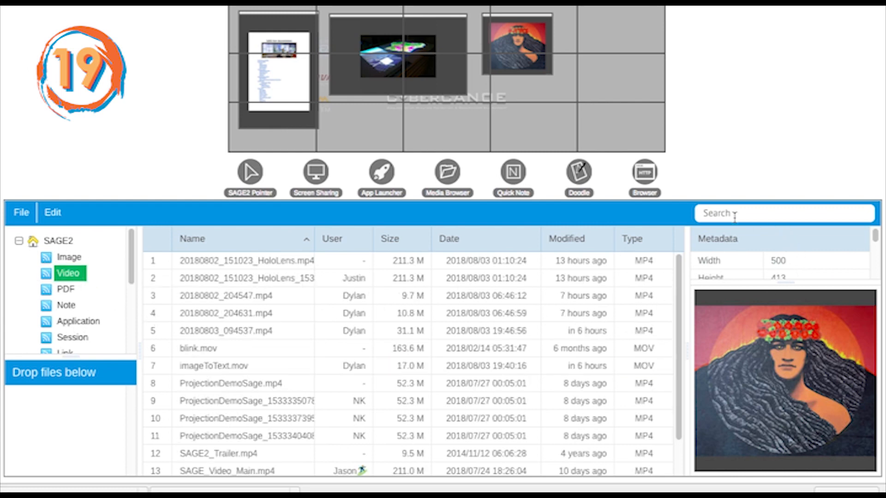
left_click(72, 338)
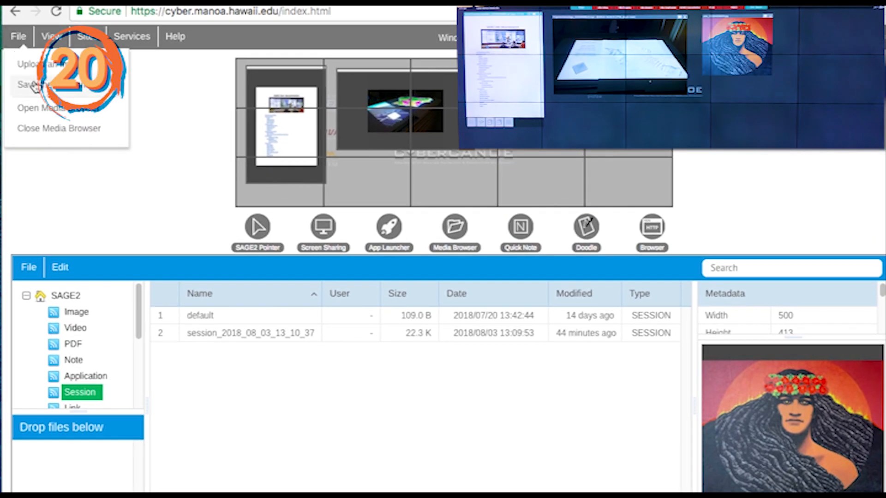
Save the current wall layout as a session named session1
left_click(34, 84)
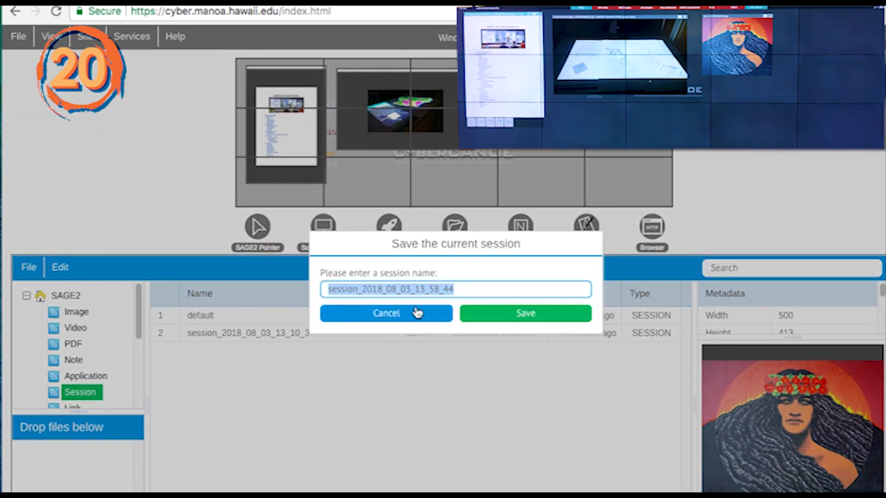
type("sess")
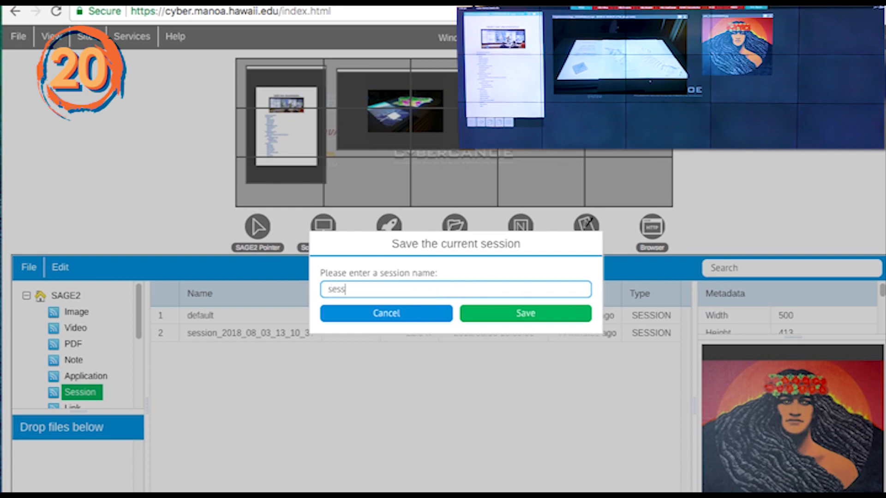
left_click(524, 312)
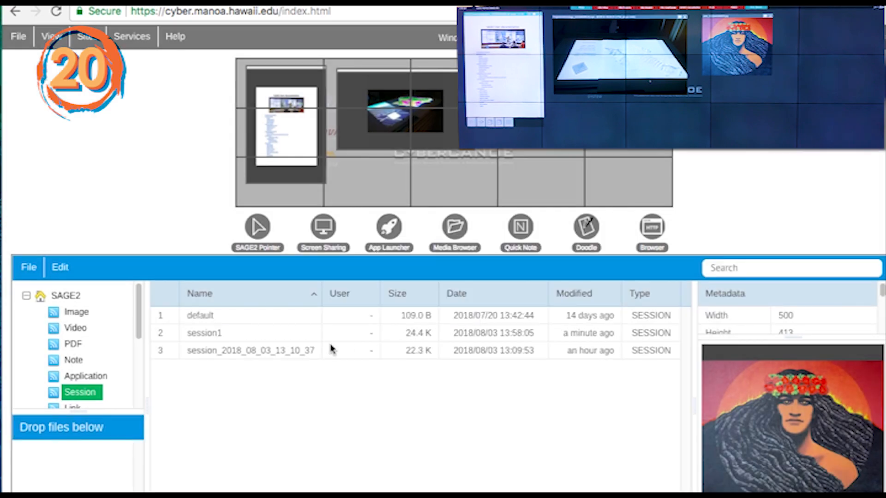
left_click(204, 332)
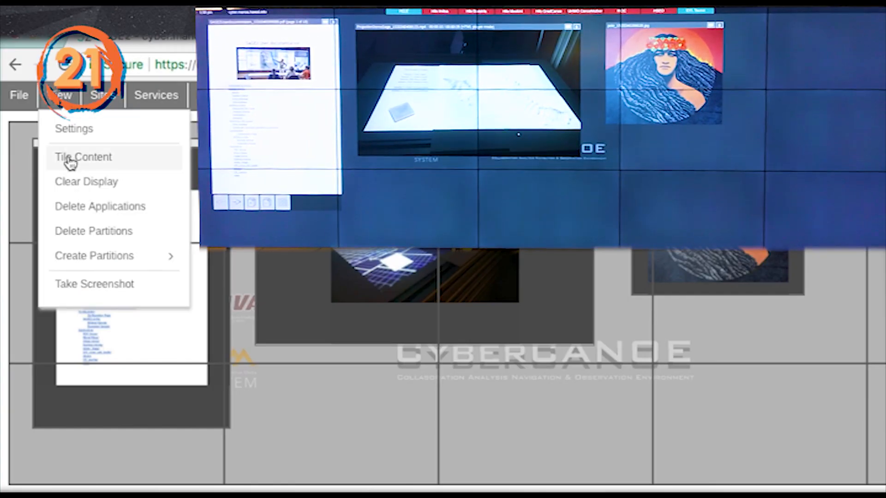
Tile the documentation, terrain video and portrait windows evenly with View > Tile Content
left_click(82, 156)
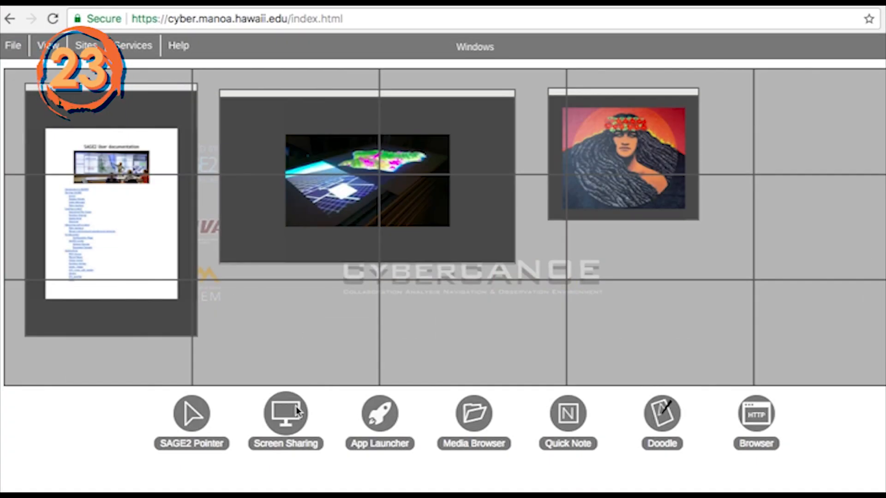
Start Screen Sharing and browse the Chrome tabs available to share
left_click(285, 413)
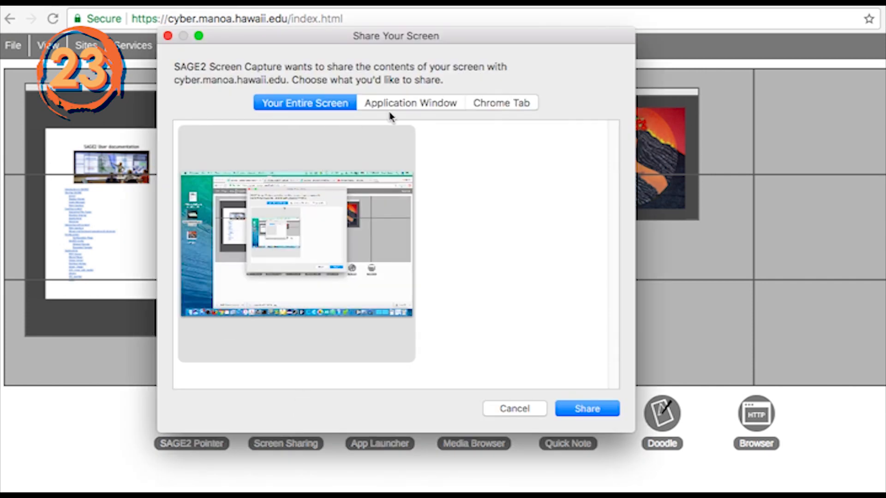
left_click(500, 103)
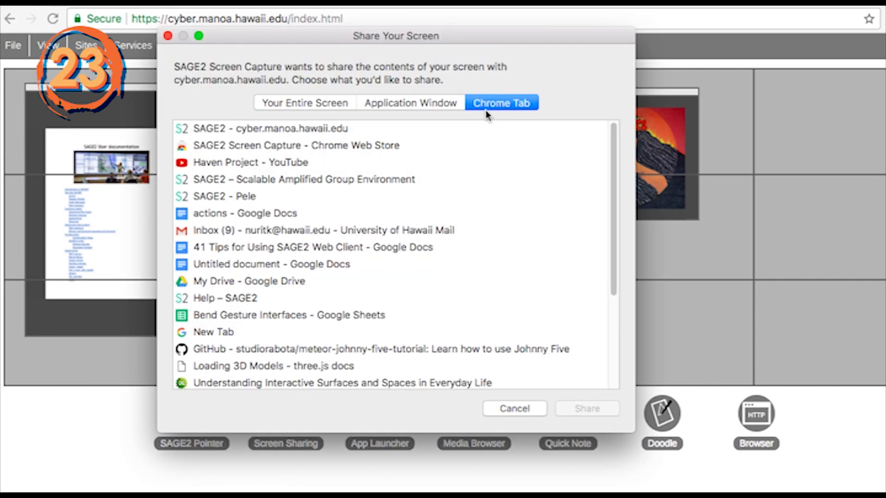
mouse_move(279, 183)
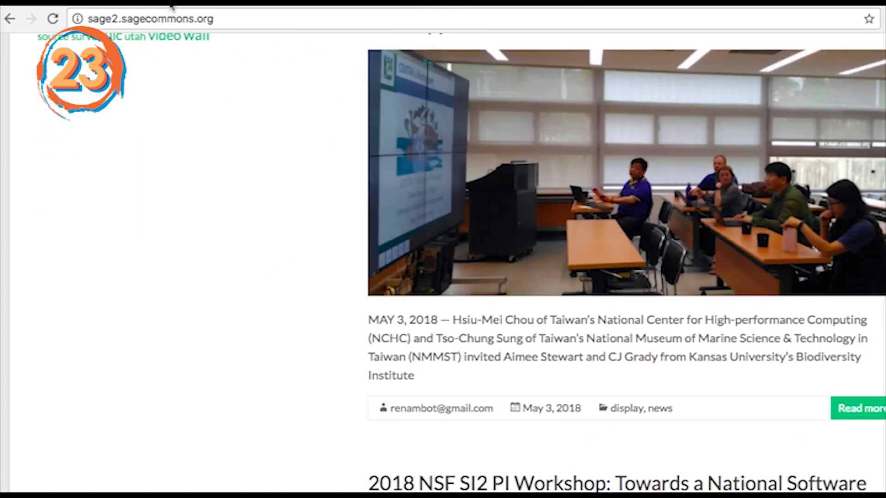
scroll("down", 3)
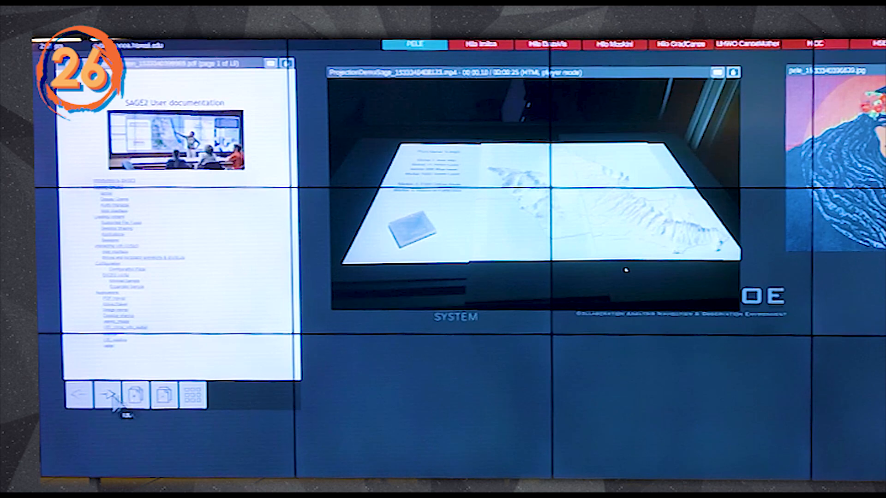
Page back and forth through the documentation PDF to its last page
left_click(108, 395)
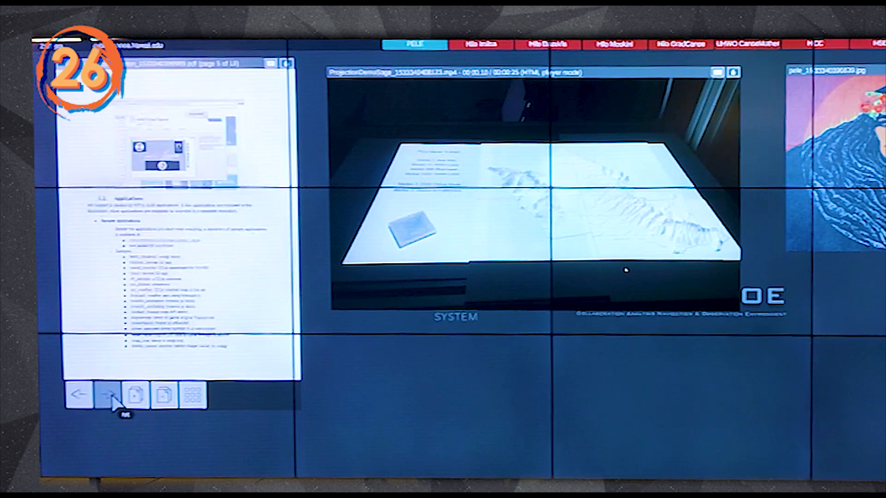
left_click(79, 396)
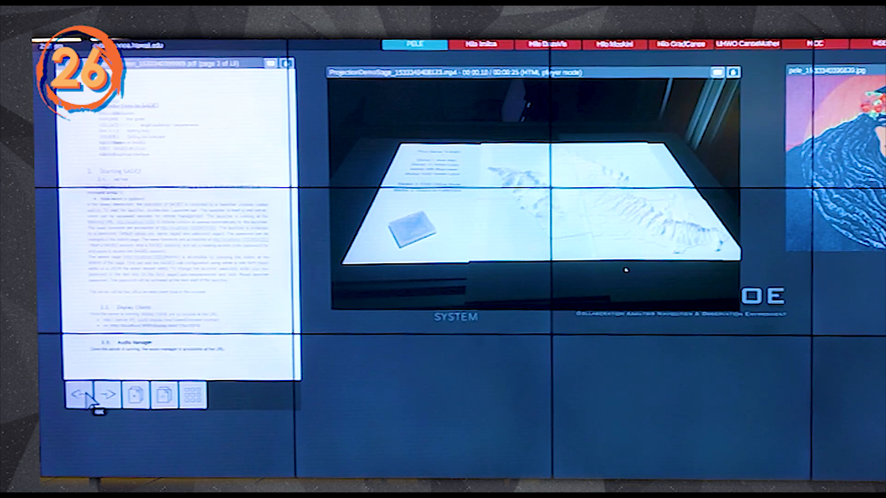
left_click(80, 394)
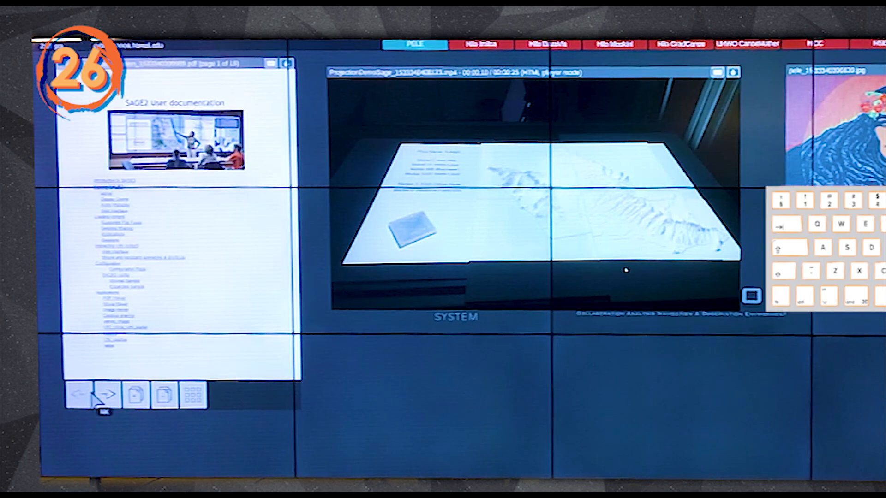
left_click(107, 393)
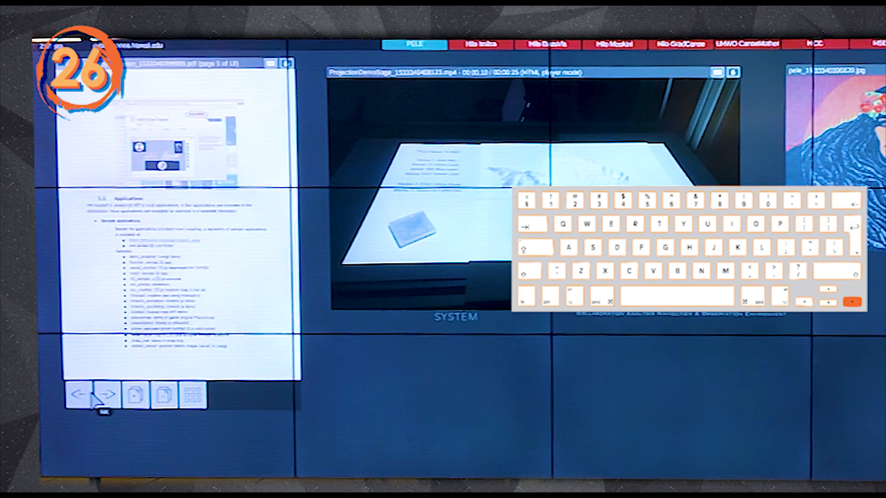
left_click(107, 395)
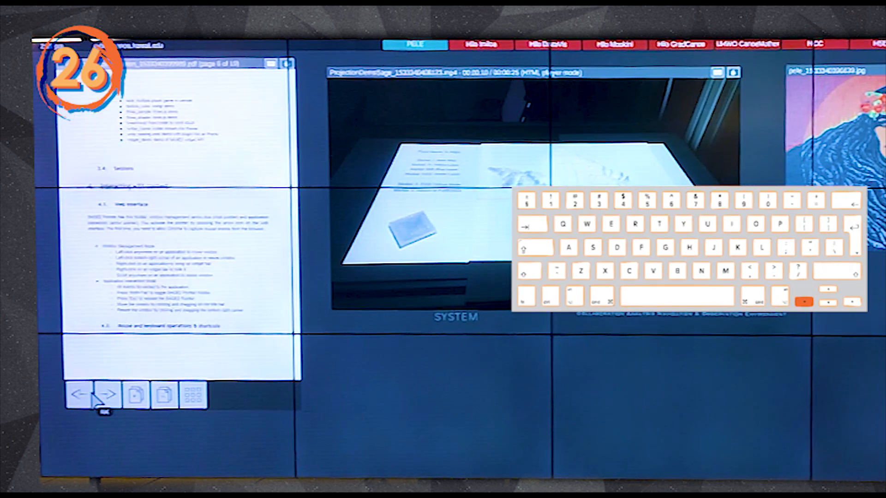
left_click(106, 393)
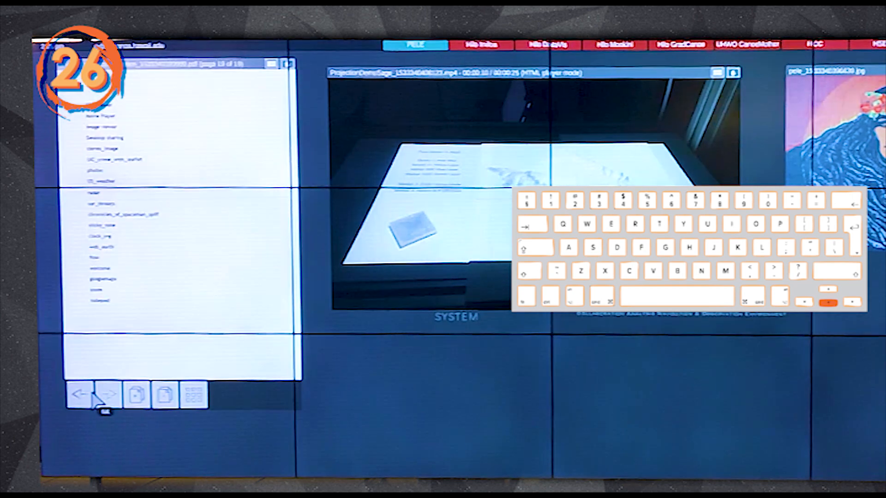
left_click(81, 394)
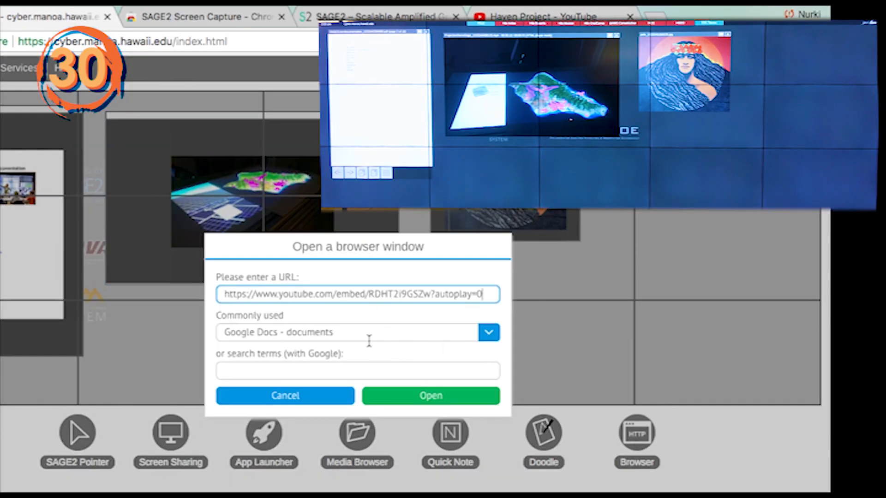
Open the YouTube video, a Google search for Hawaiian gods, and an appear.in chat
left_click(431, 395)
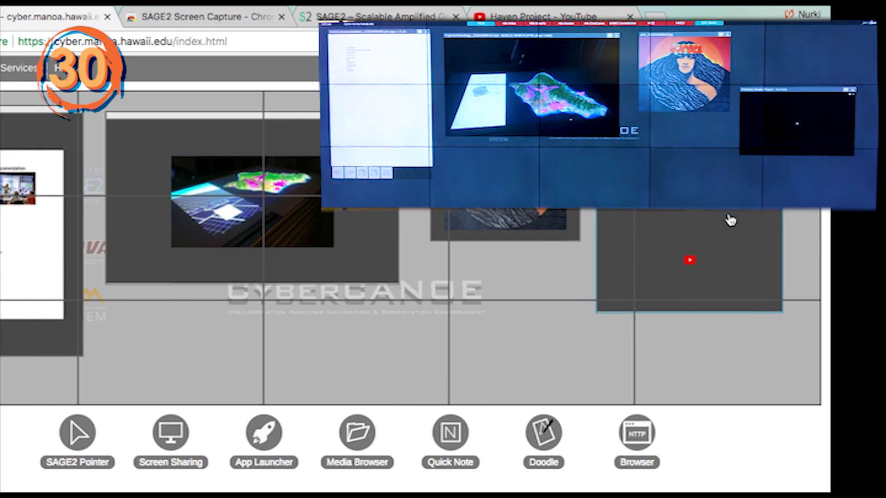
left_click(77, 432)
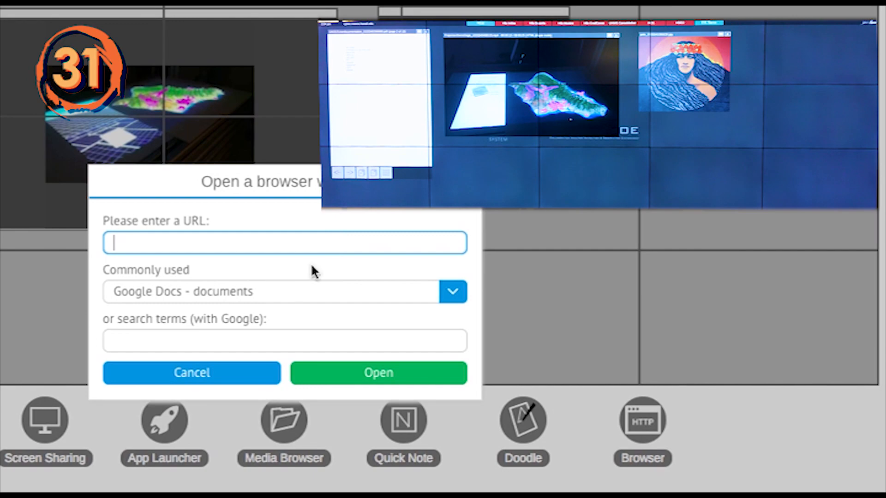
type("hawaiian go")
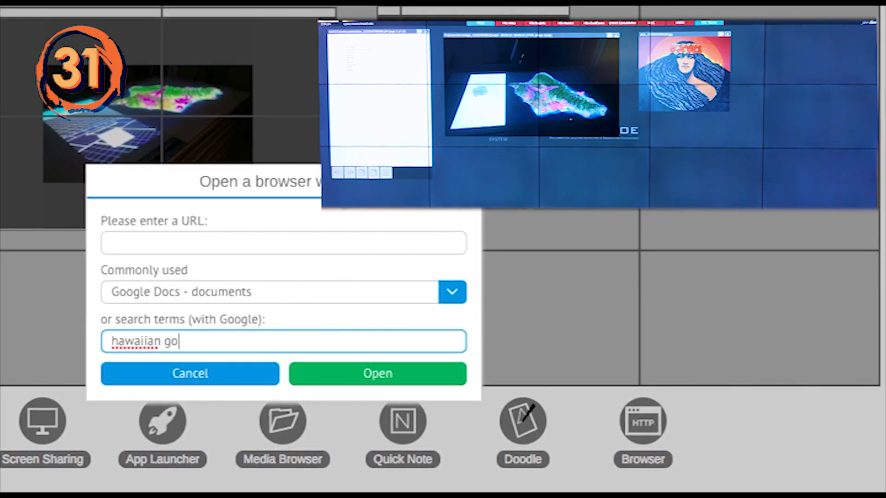
left_click(377, 374)
type("appear")
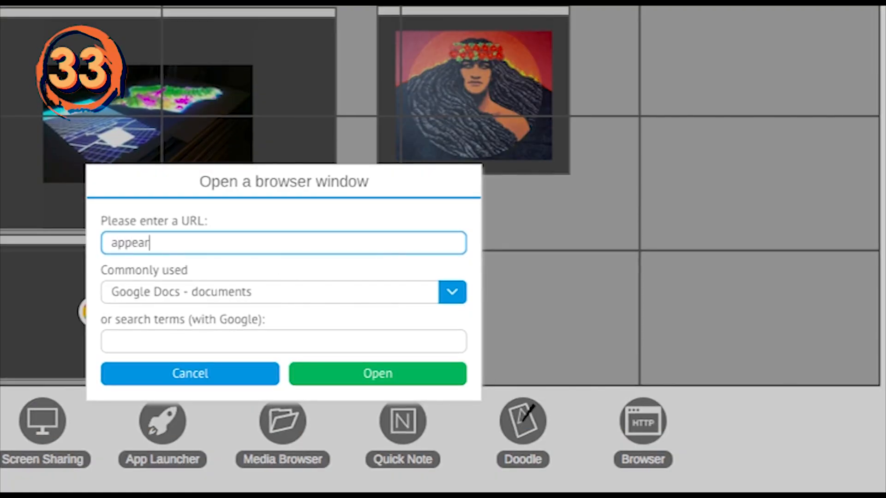
type(".in/la")
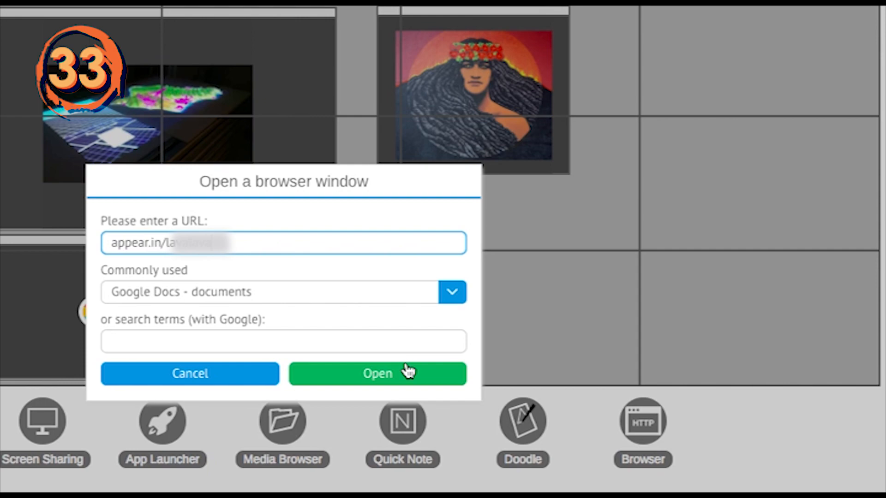
left_click(377, 373)
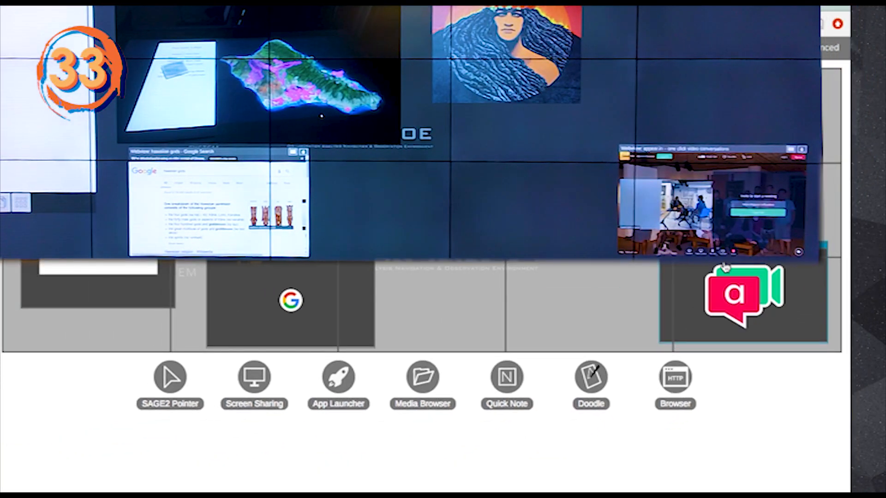
Post a blue quick note reading 'deadline moves to March'
left_click(506, 376)
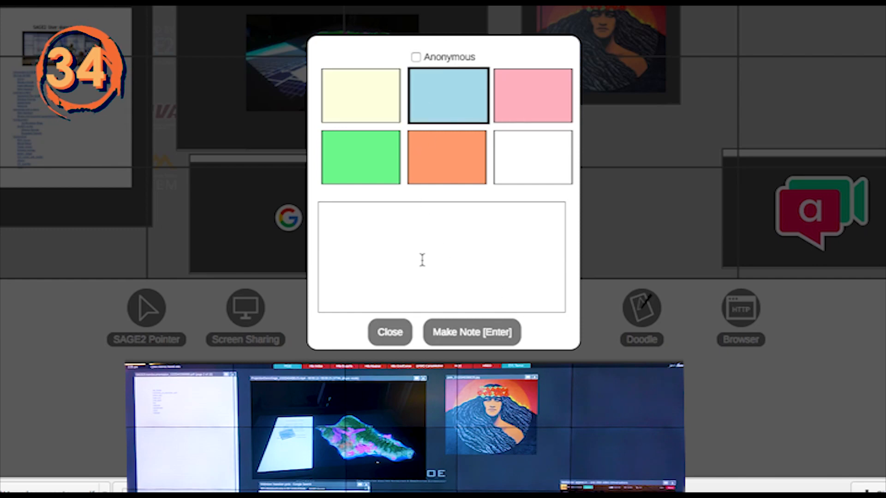
type("deadline")
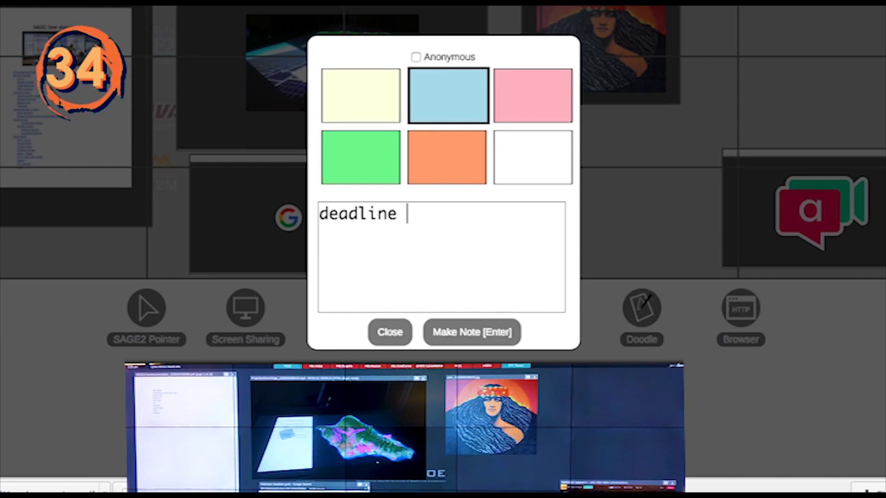
type("moves to March")
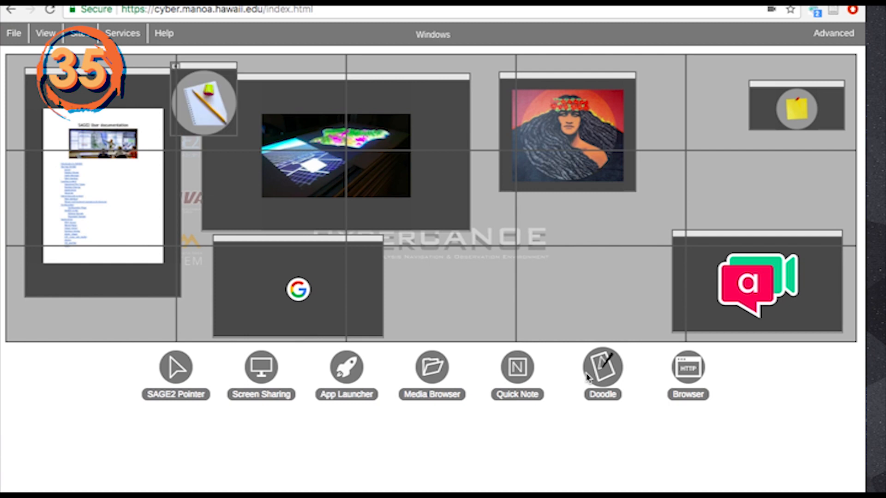
Sketch red window-layout boxes in a new Doodle and close the editor
left_click(601, 366)
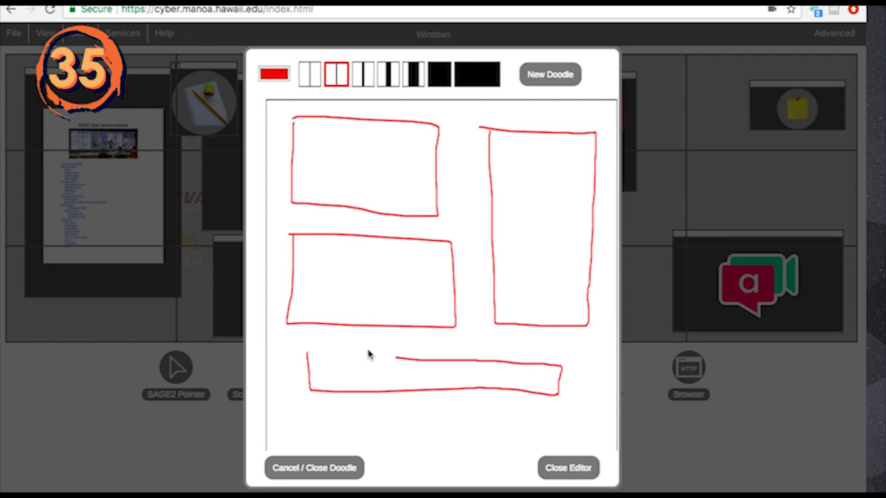
left_click(567, 468)
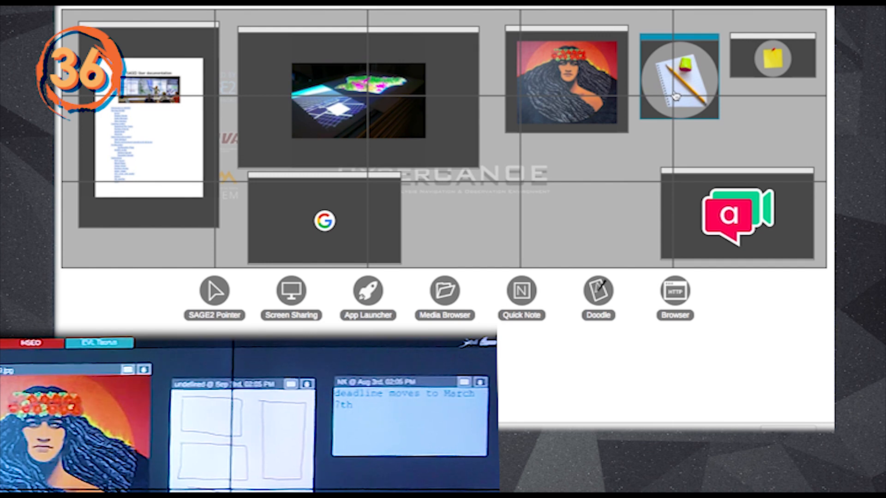
mouse_move(684, 124)
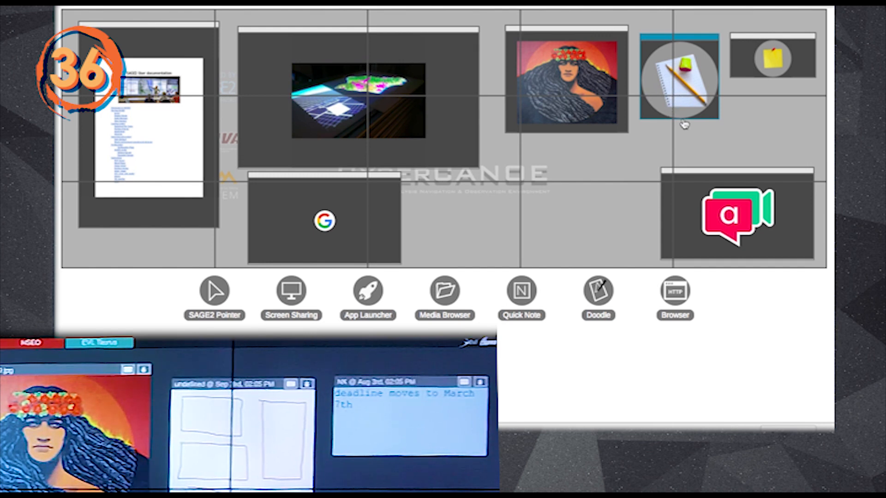
Edit the quick note so the deadline reads March 8th instead of 7th
right_click(678, 77)
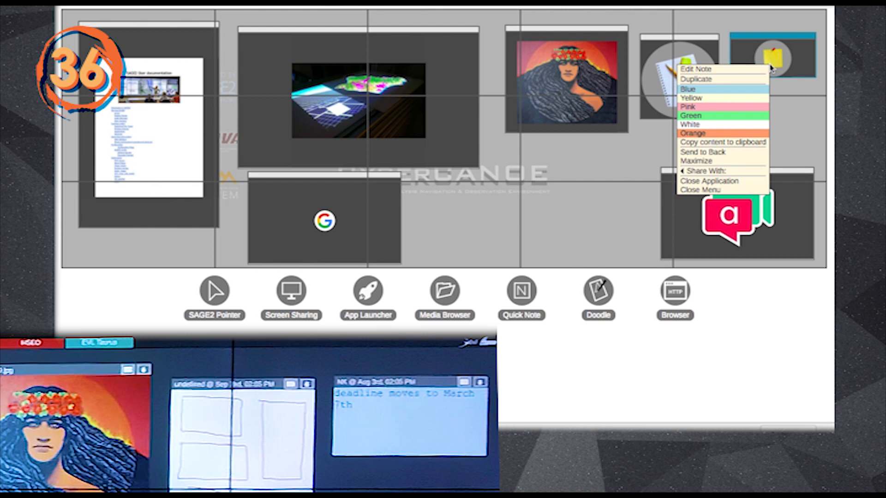
left_click(697, 68)
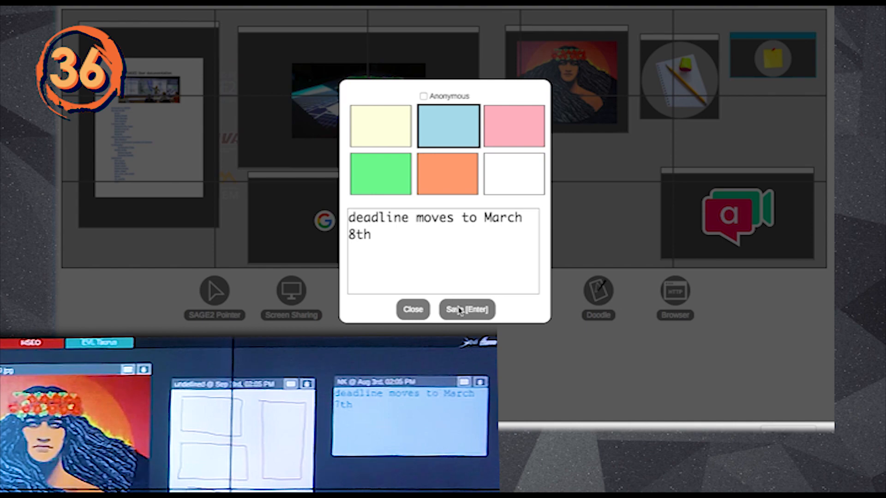
left_click(465, 309)
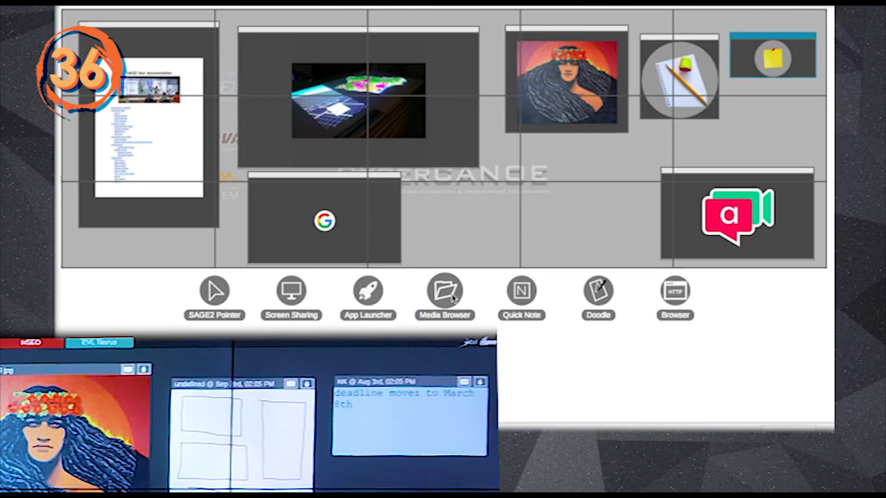
Launch Google Maps, center it on the University of Hawaii, and zoom in
left_click(368, 291)
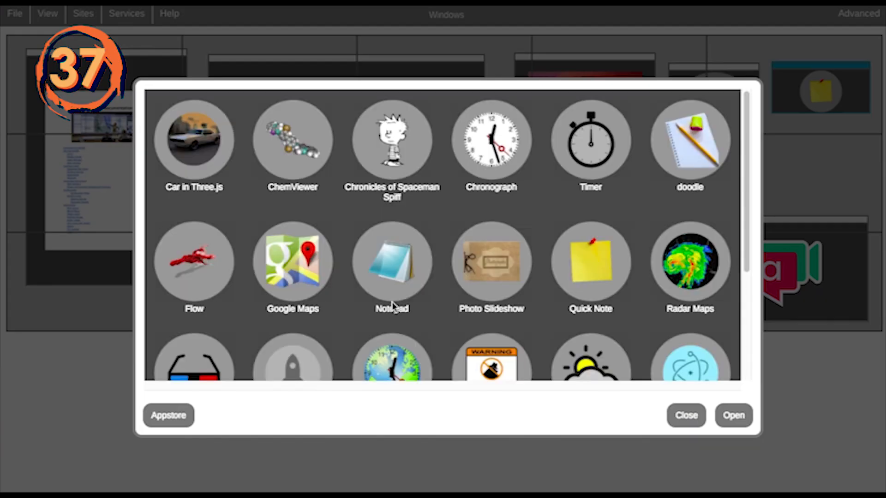
scroll("down", 3)
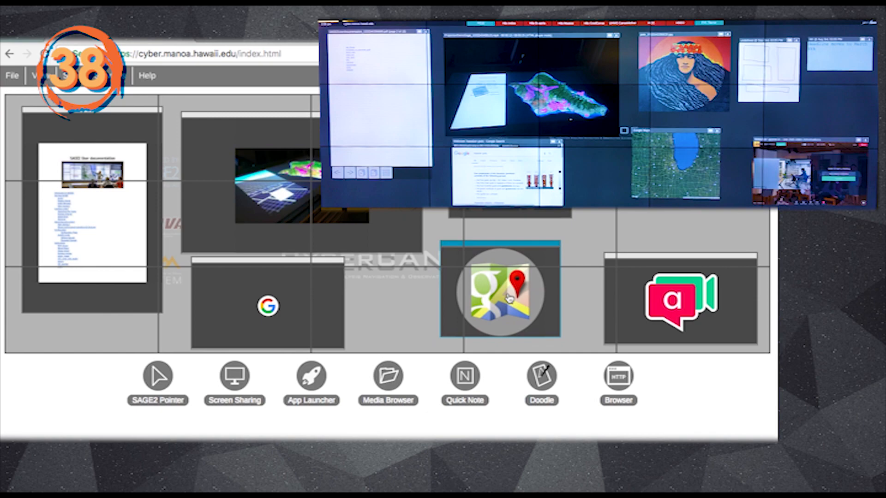
right_click(501, 292)
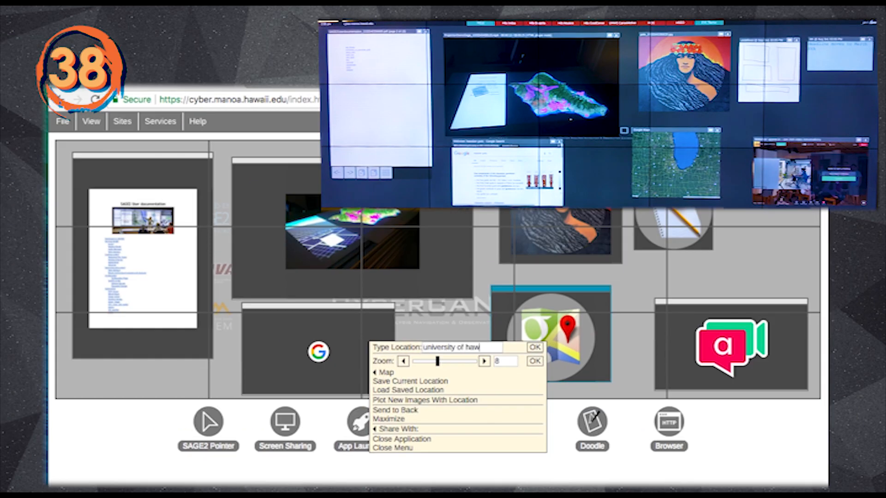
left_click(484, 361)
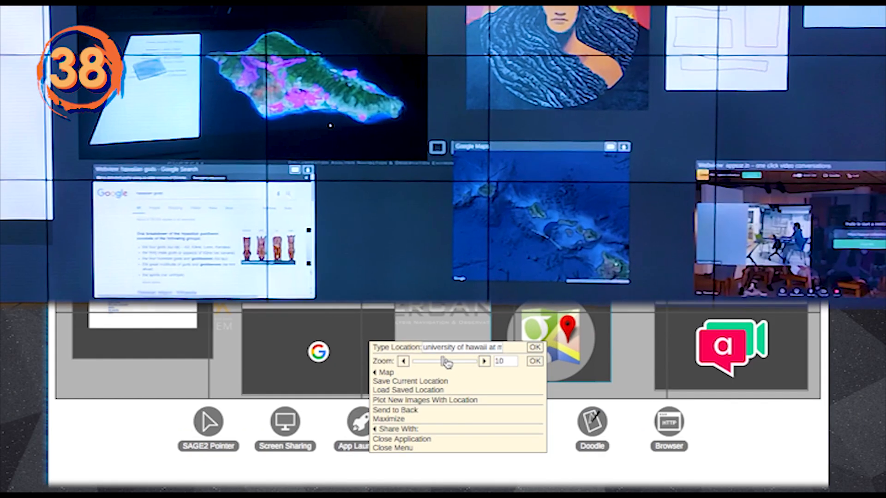
left_click(533, 361)
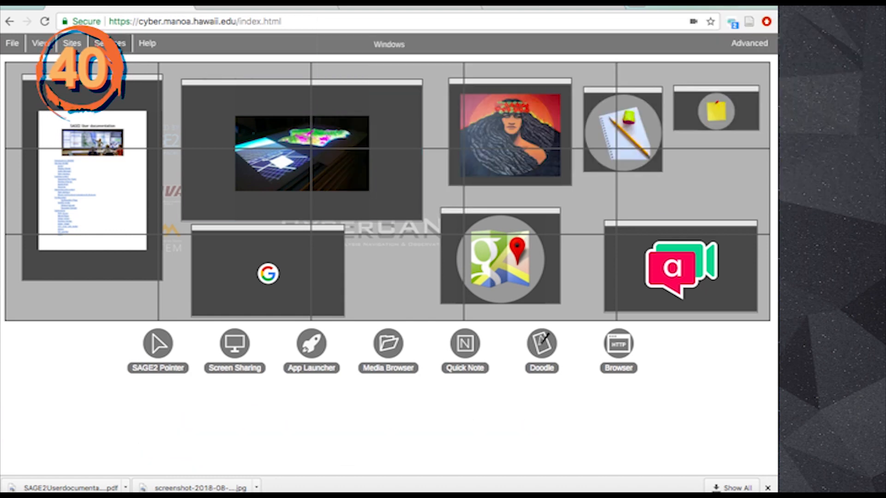
Open the Sites menu to list the Appstore, image/video processing and voice recognition options
left_click(110, 42)
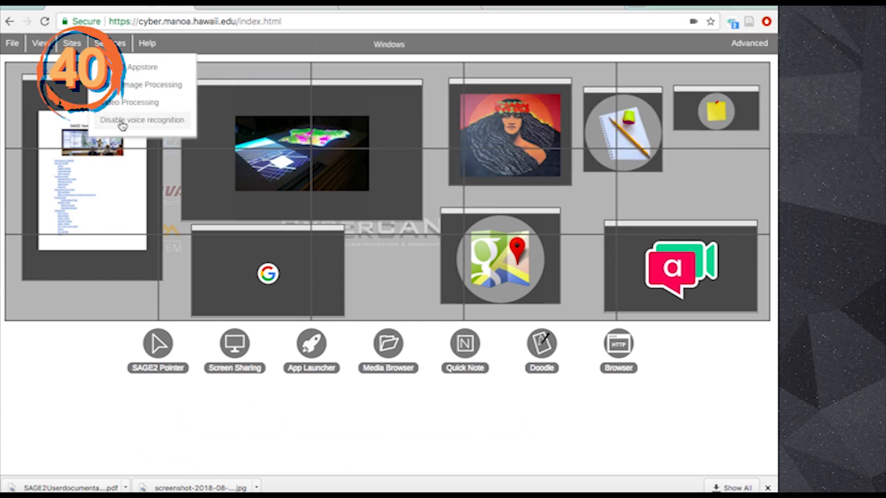
mouse_move(197, 109)
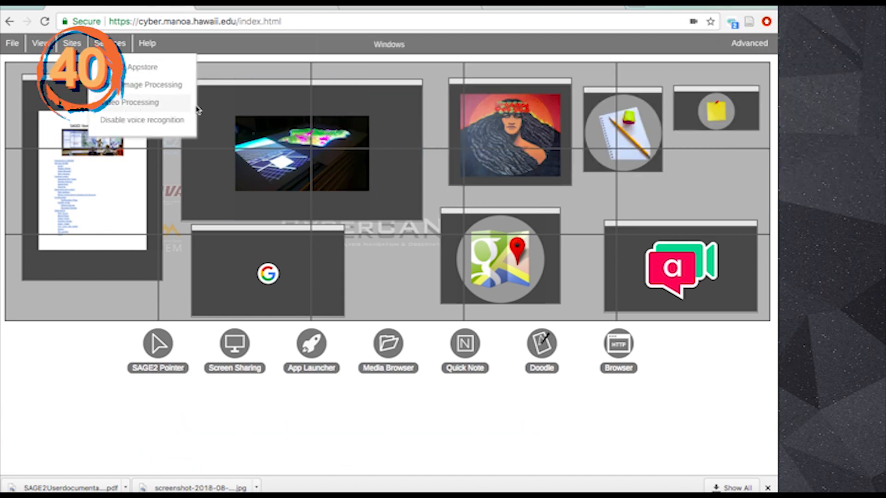